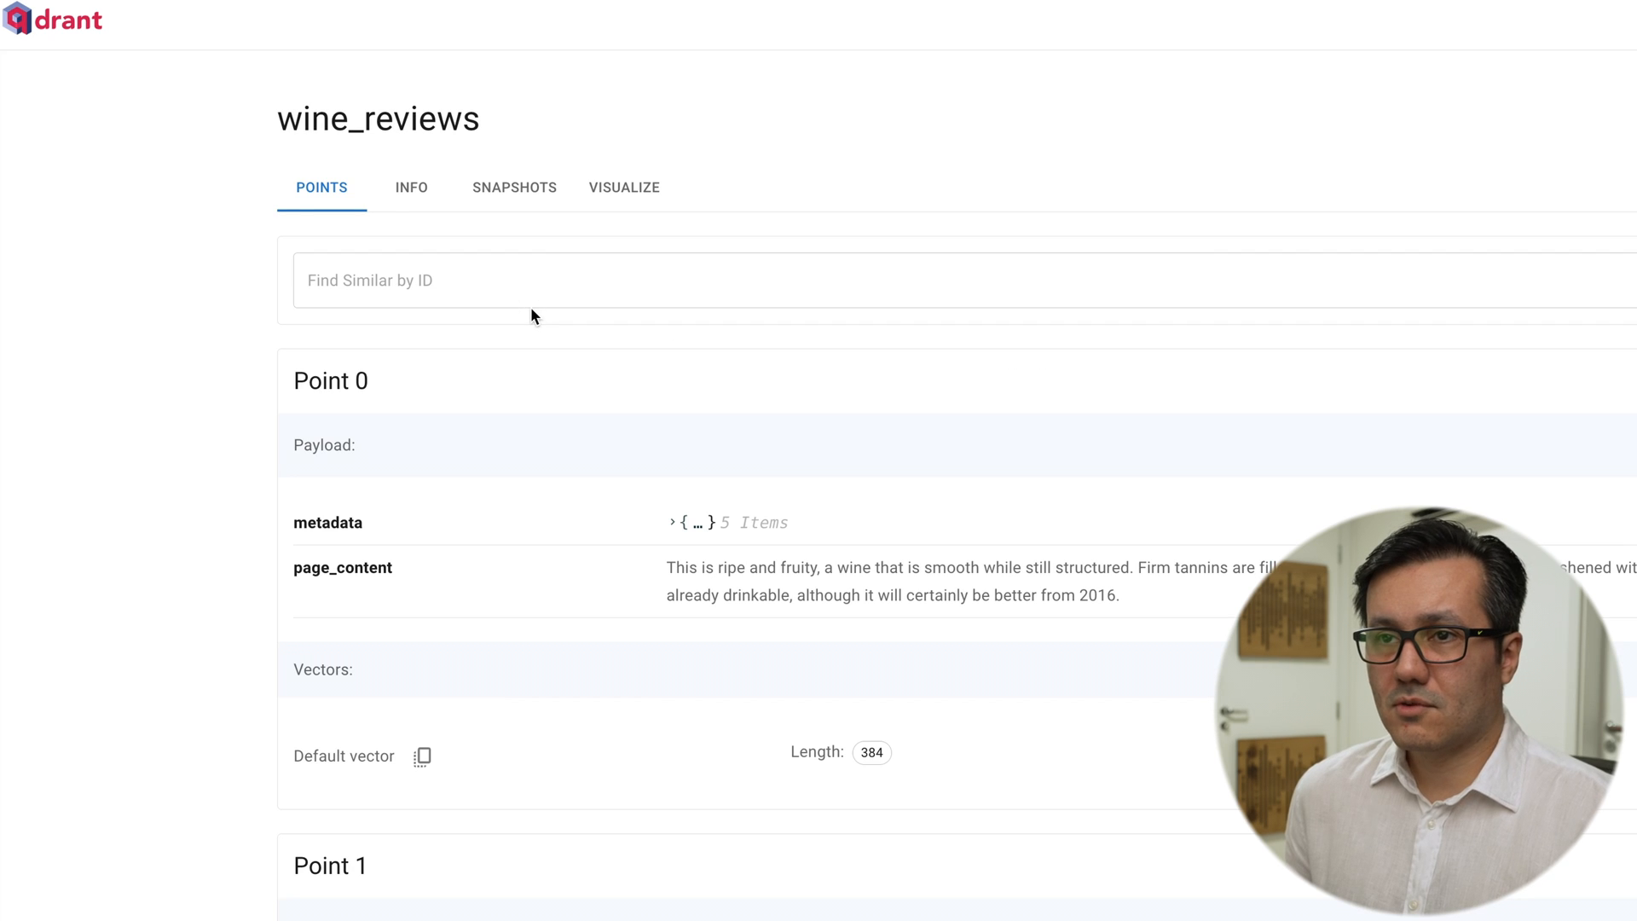
Step: Expand Point 0's payload showing country, points, price, title and variety
scroll(down, 3)
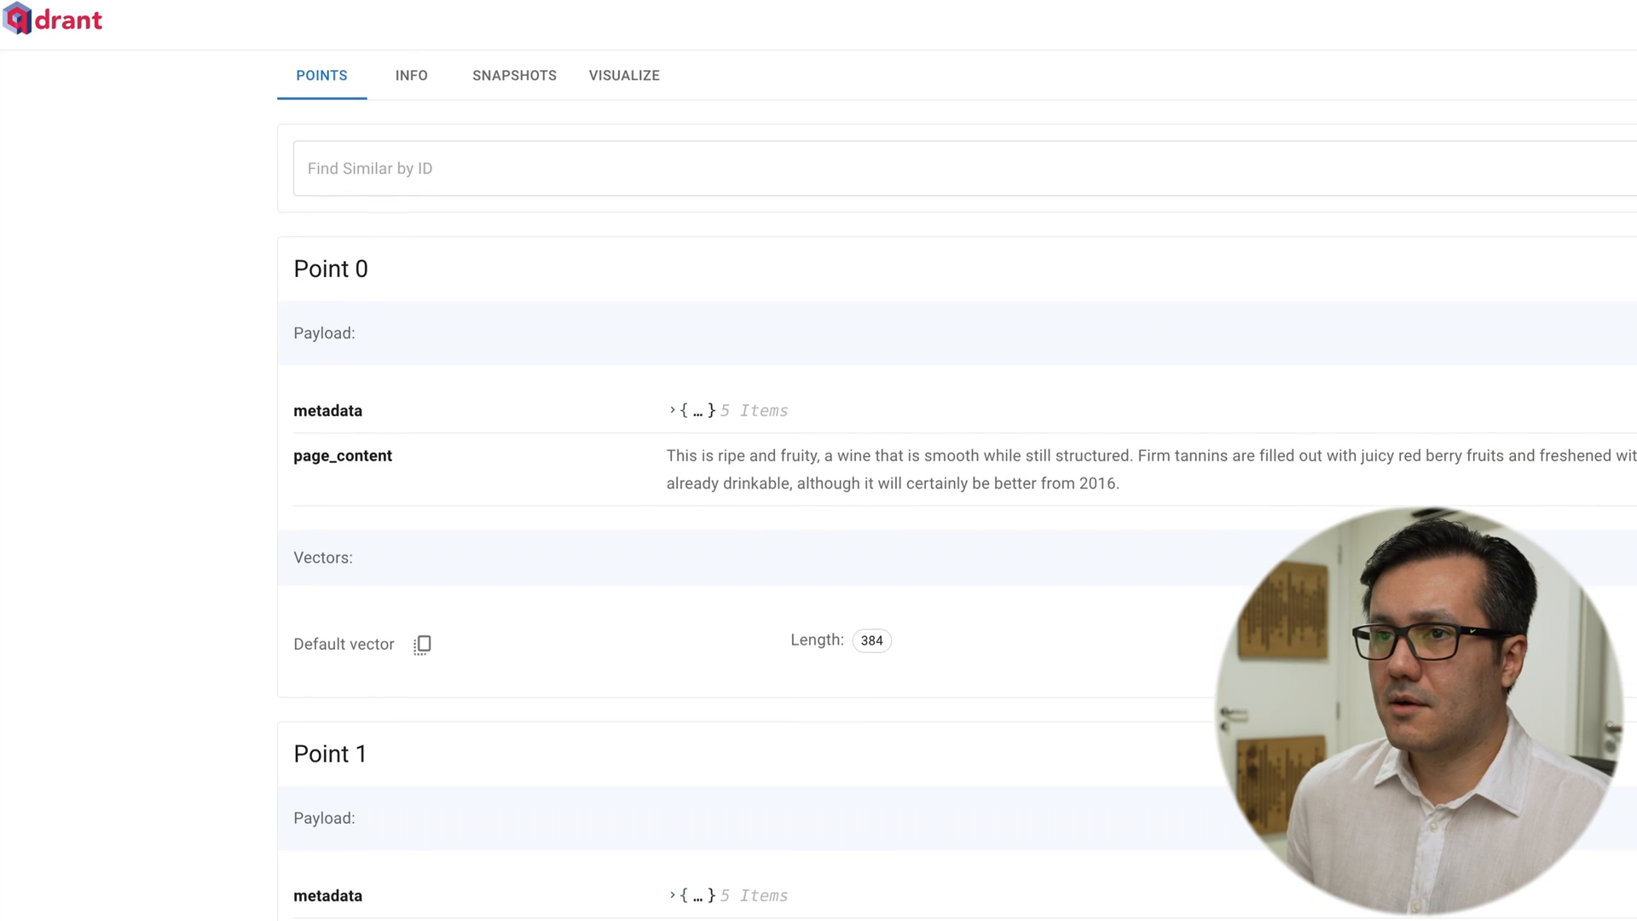
click(674, 409)
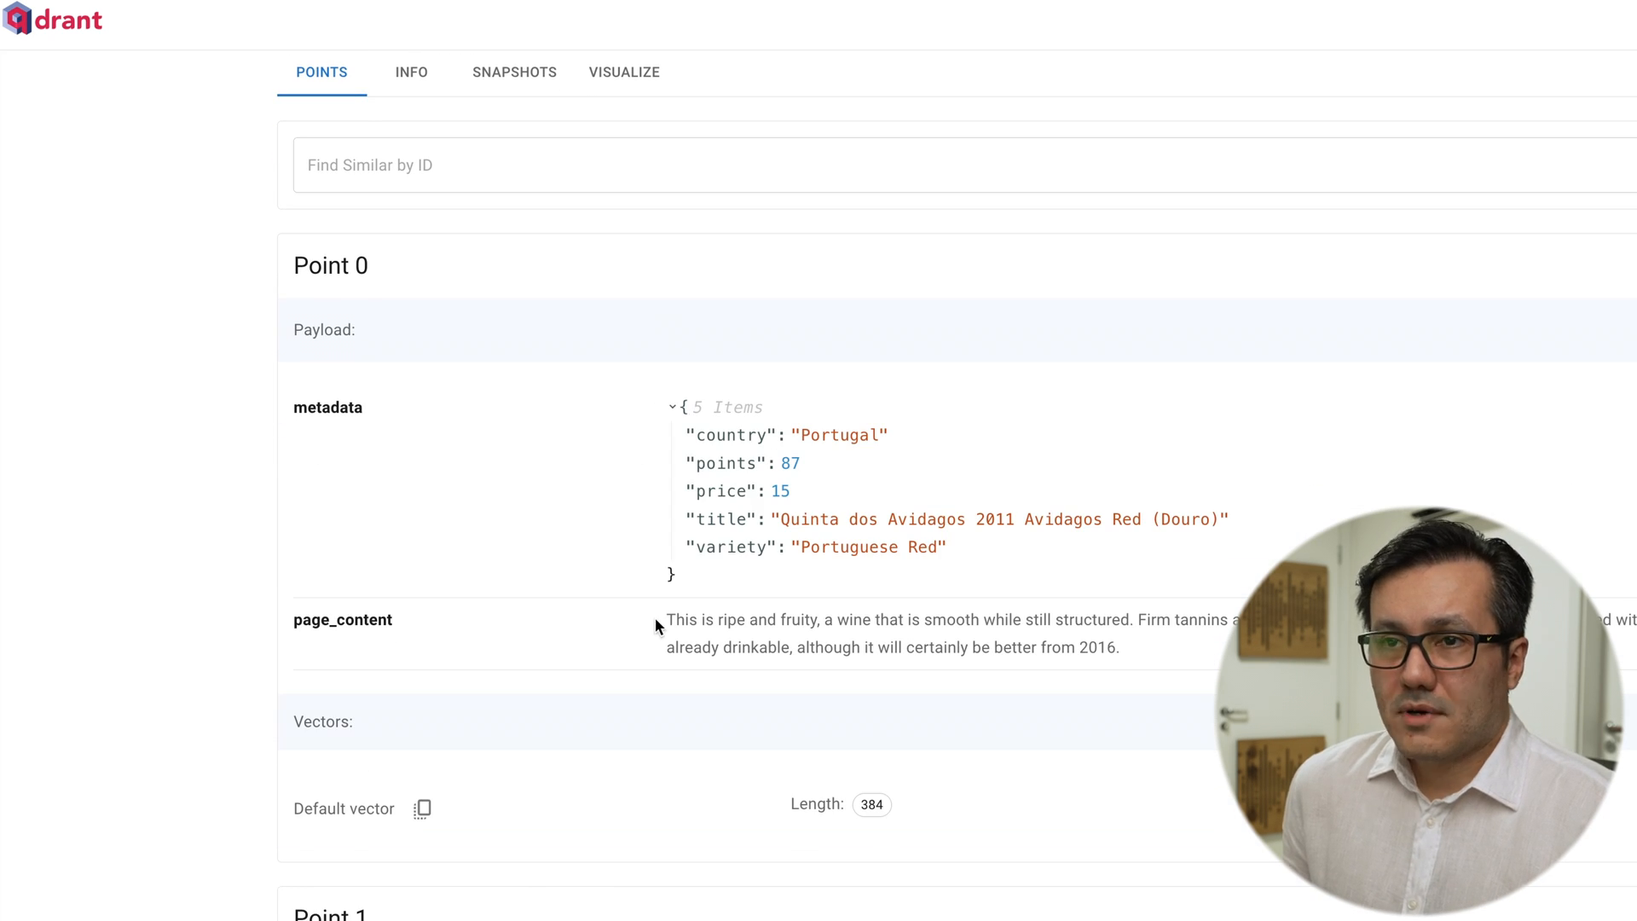
scroll(down, 3)
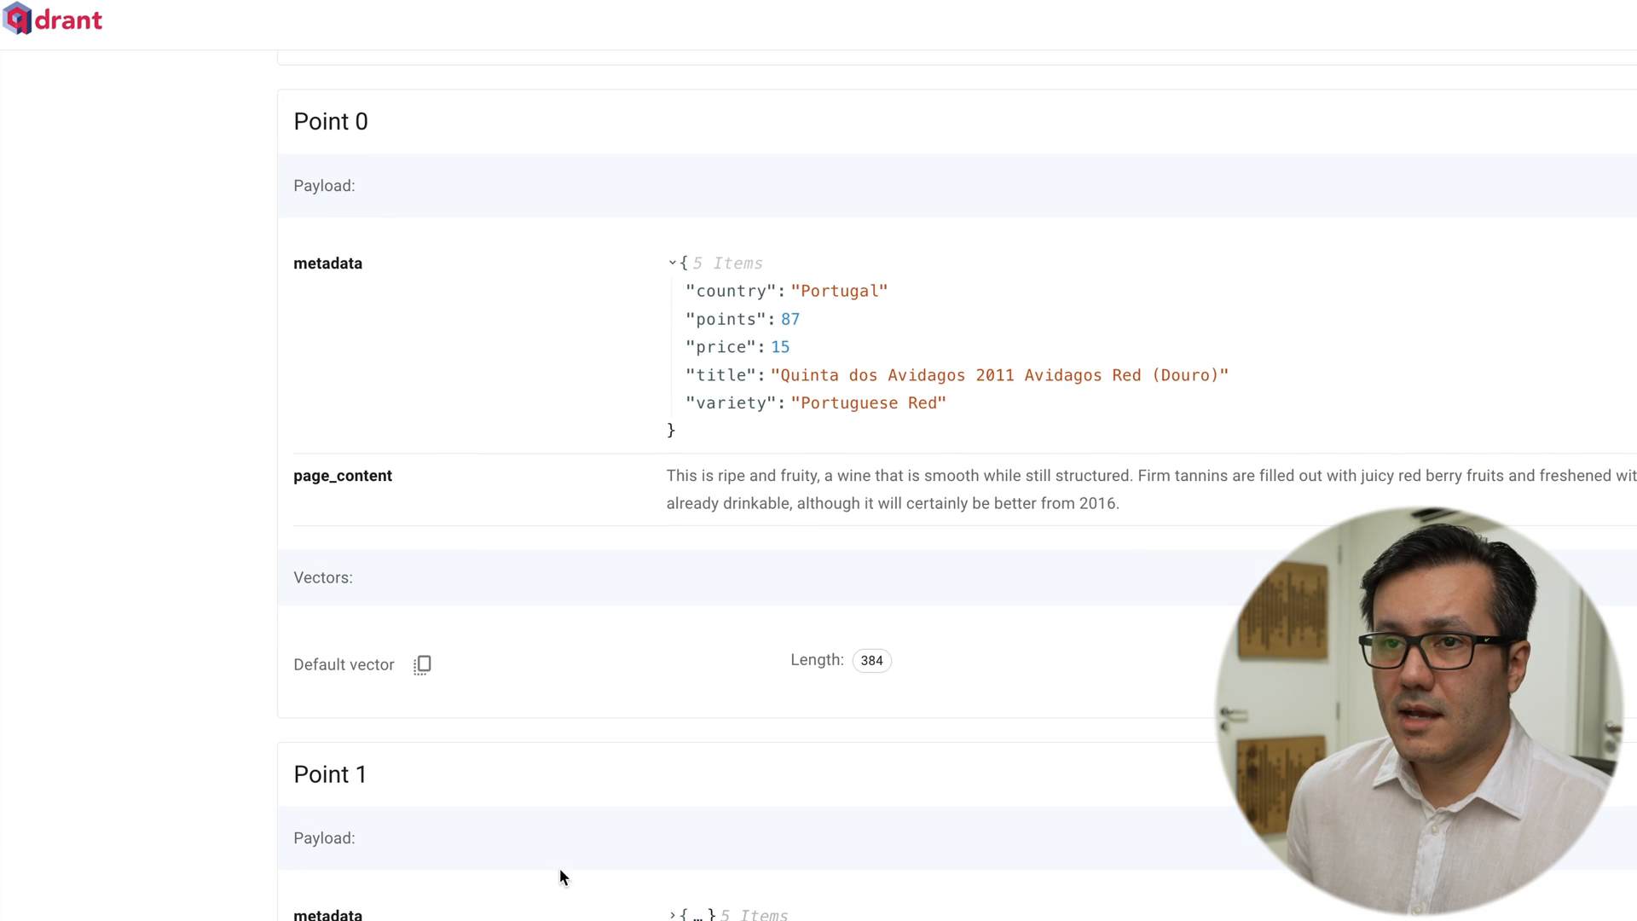
scroll(down, 3)
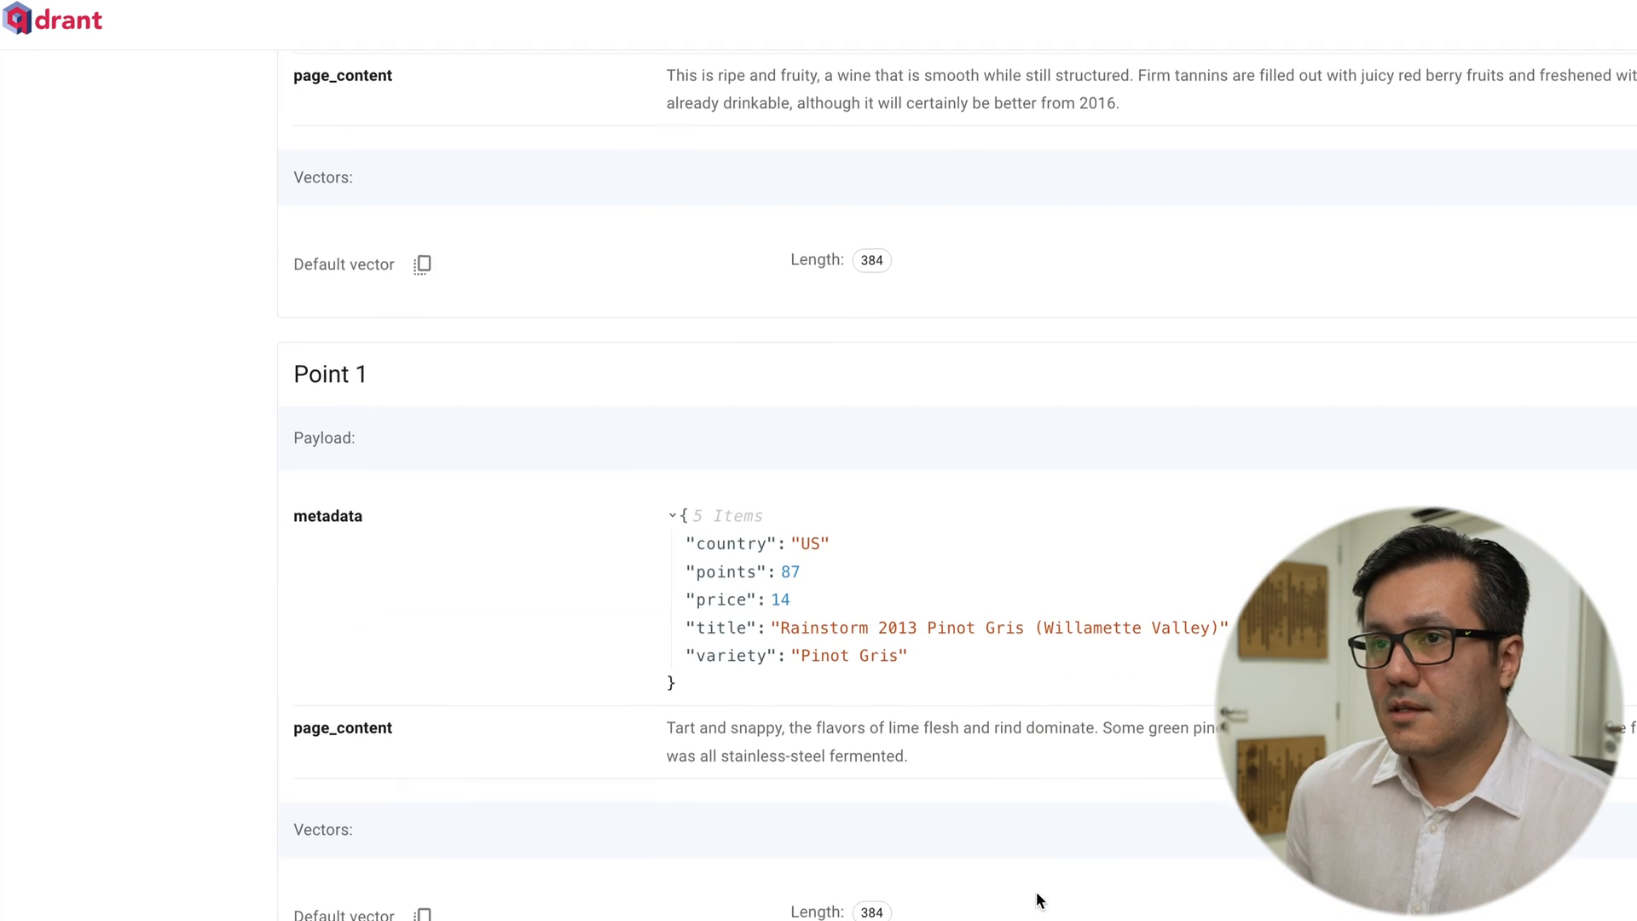
scroll(up, 3)
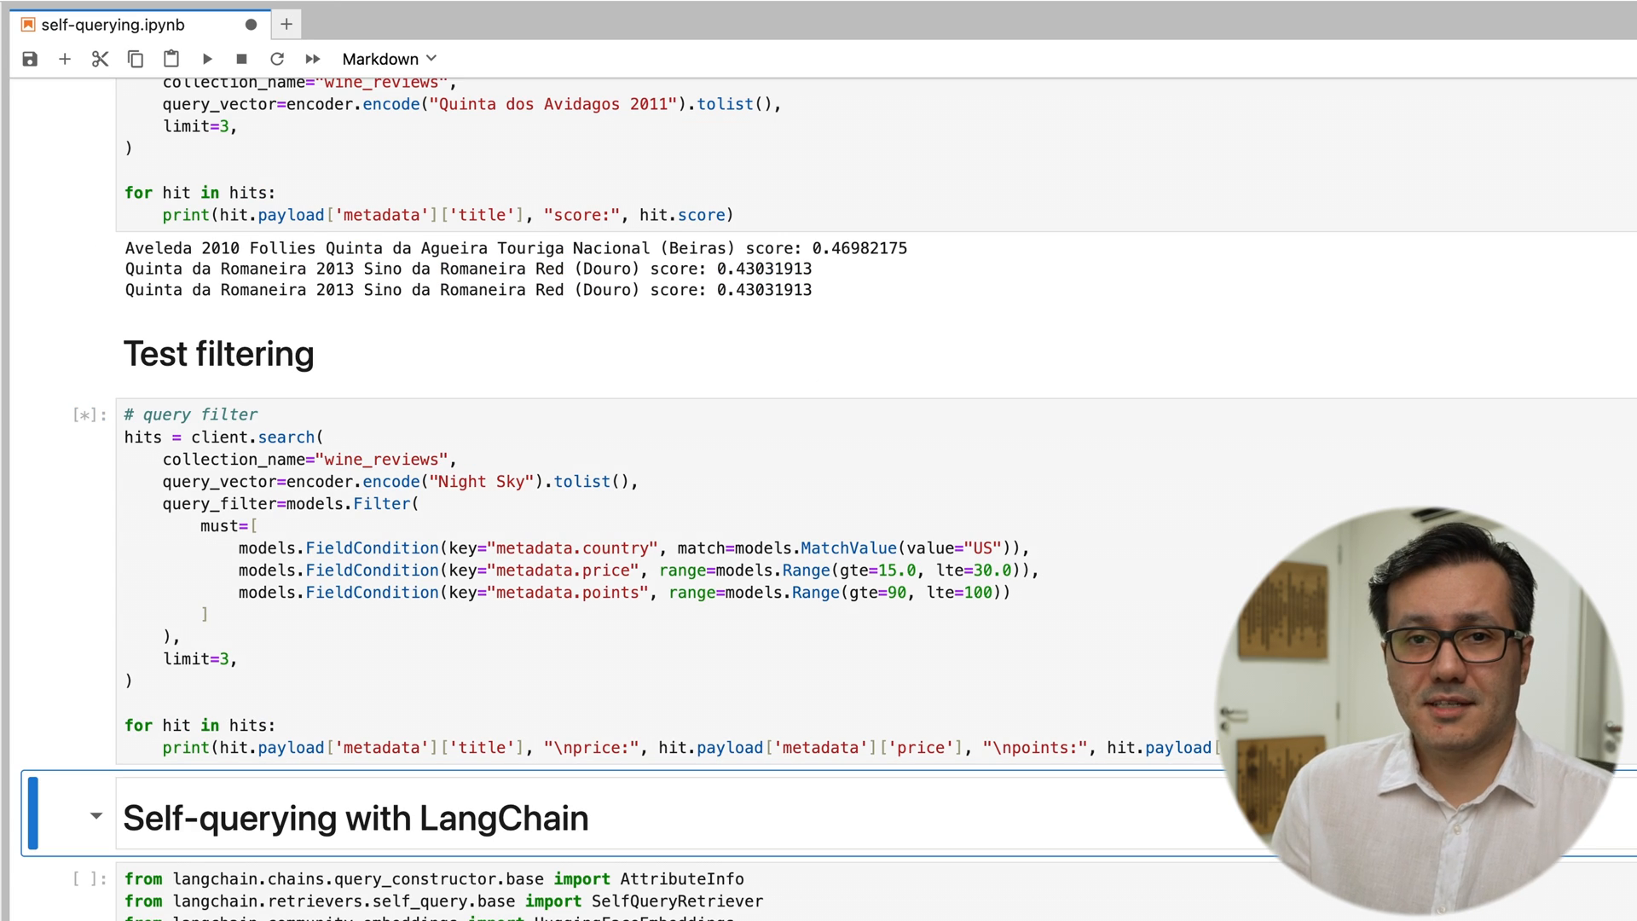
Step: Navigate to the Self-querying with LangChain section of the notebook
click(207, 58)
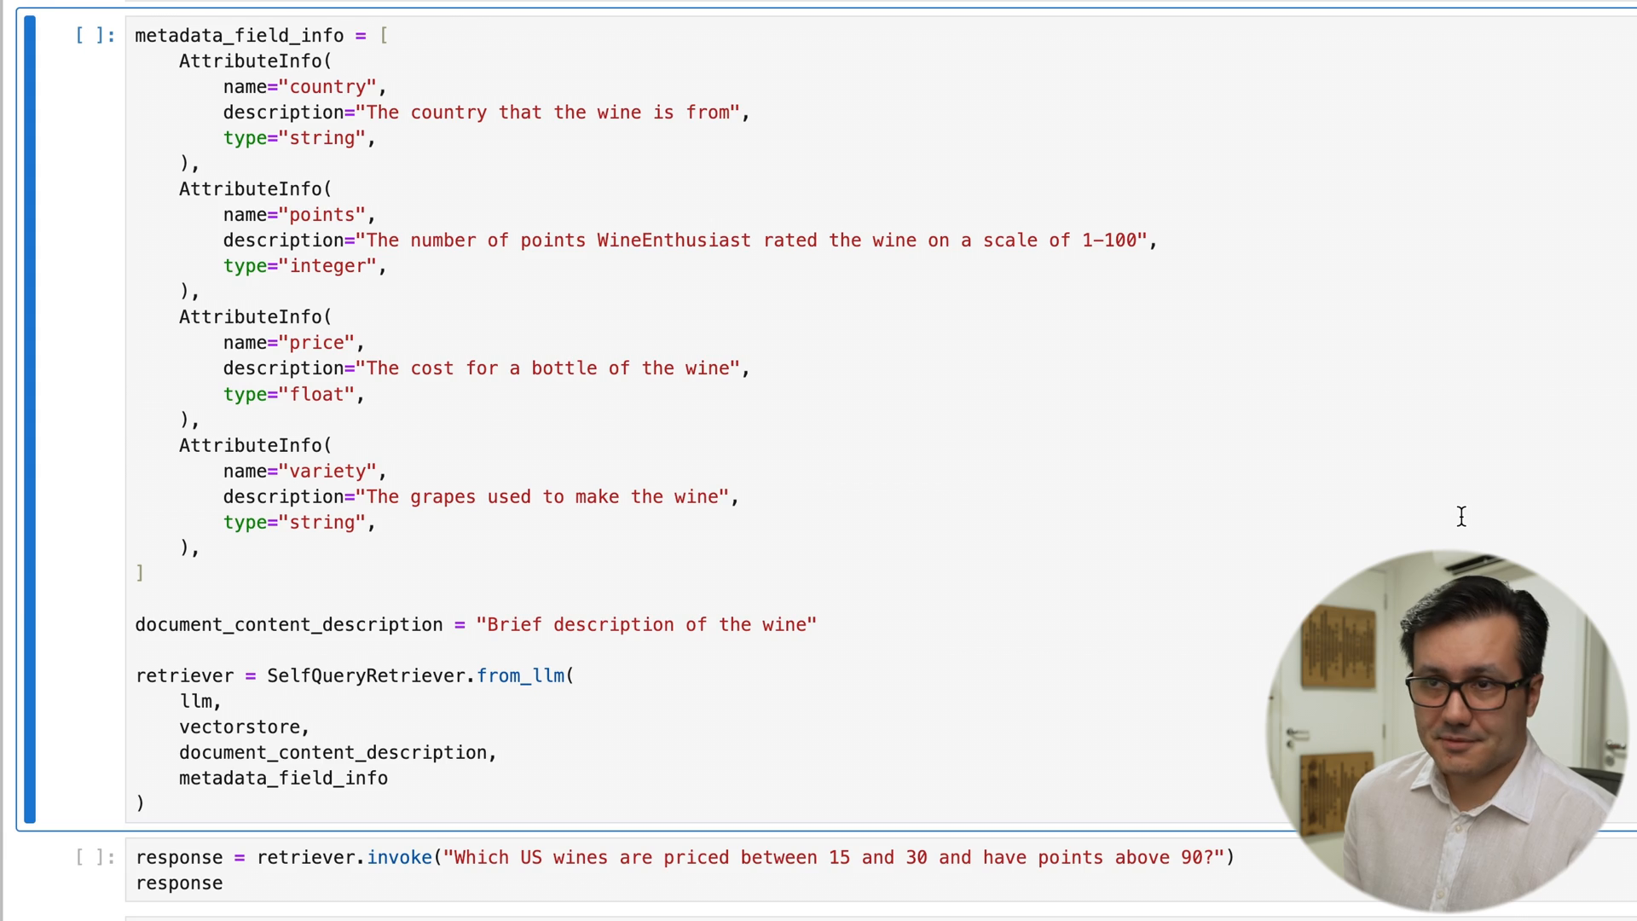
scroll(down, 3)
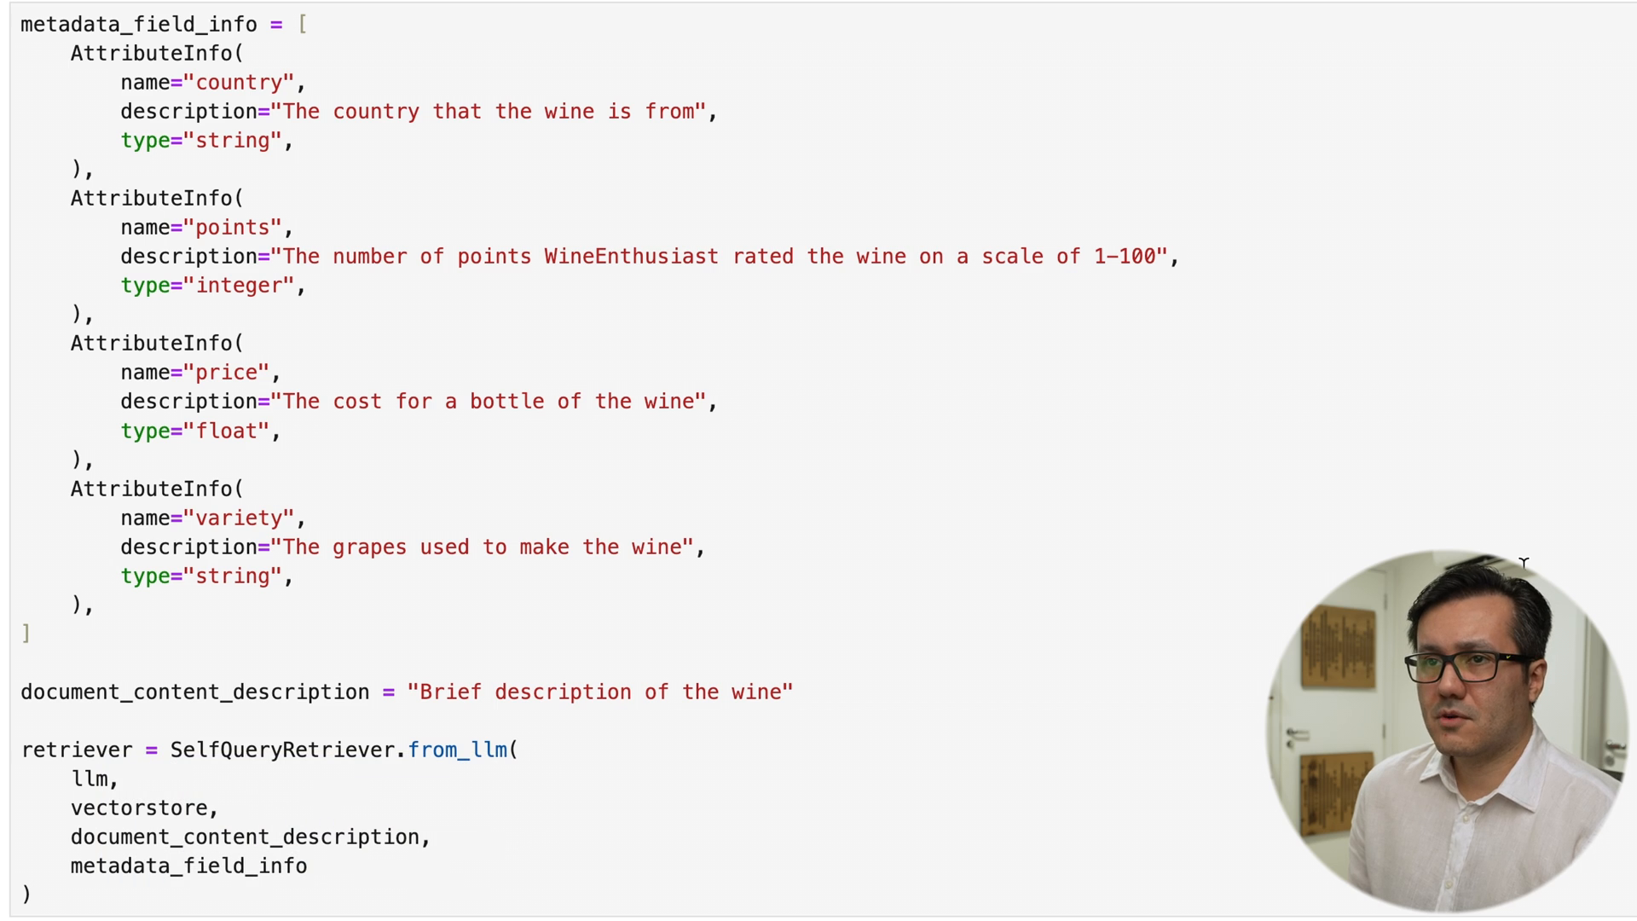
scroll(down, 3)
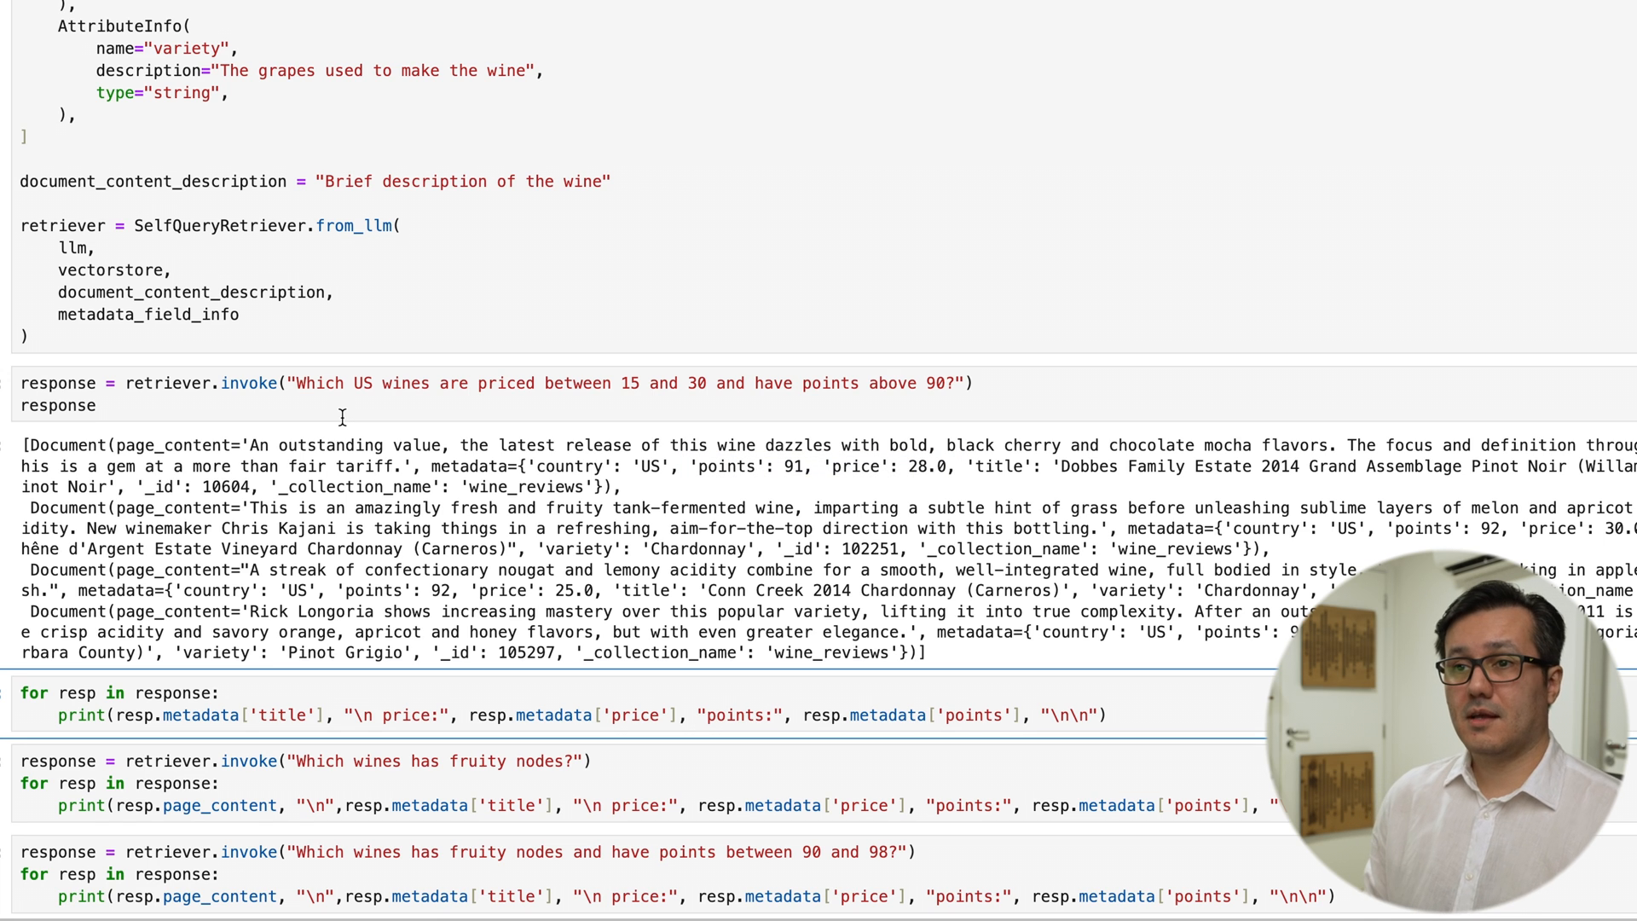
scroll(down, 3)
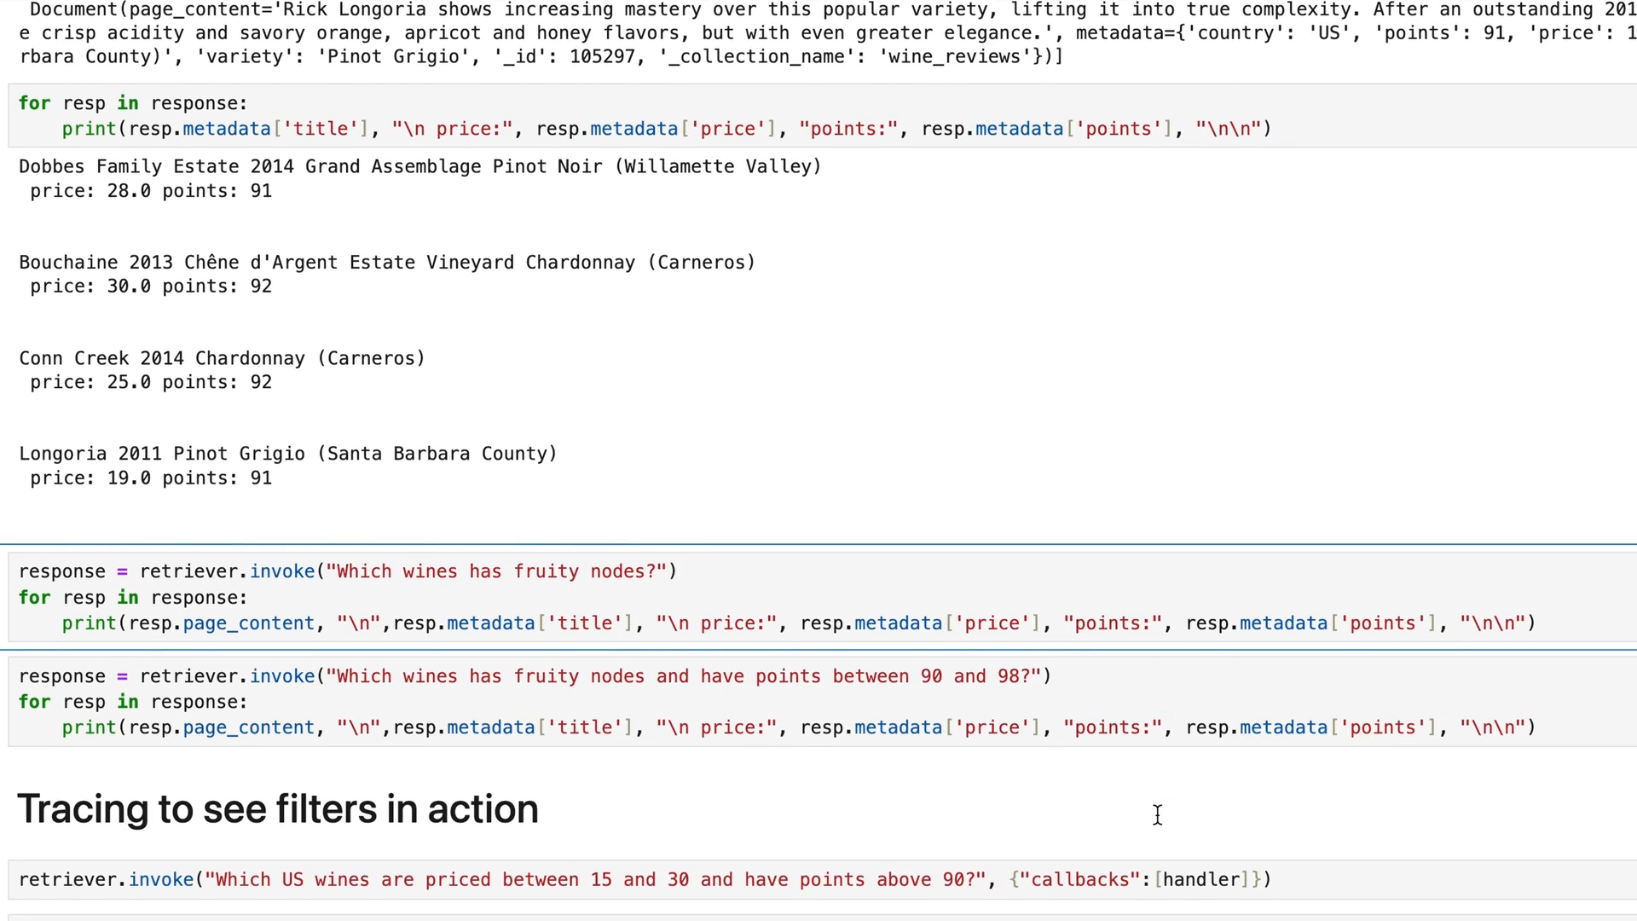
scroll(down, 3)
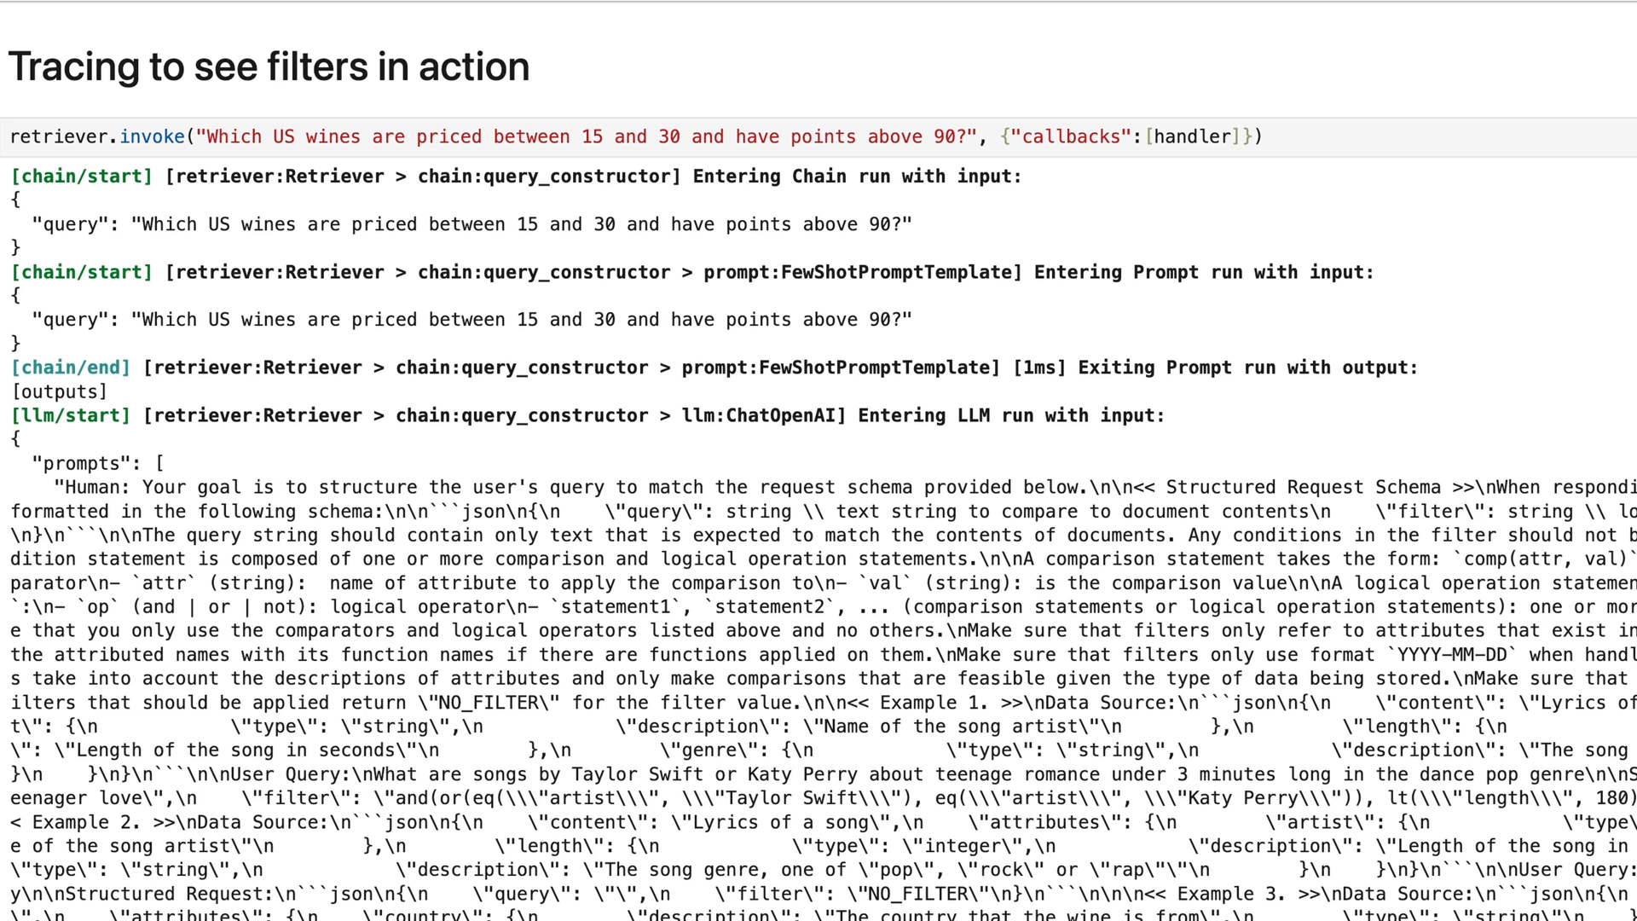
mouse_move(1338, 607)
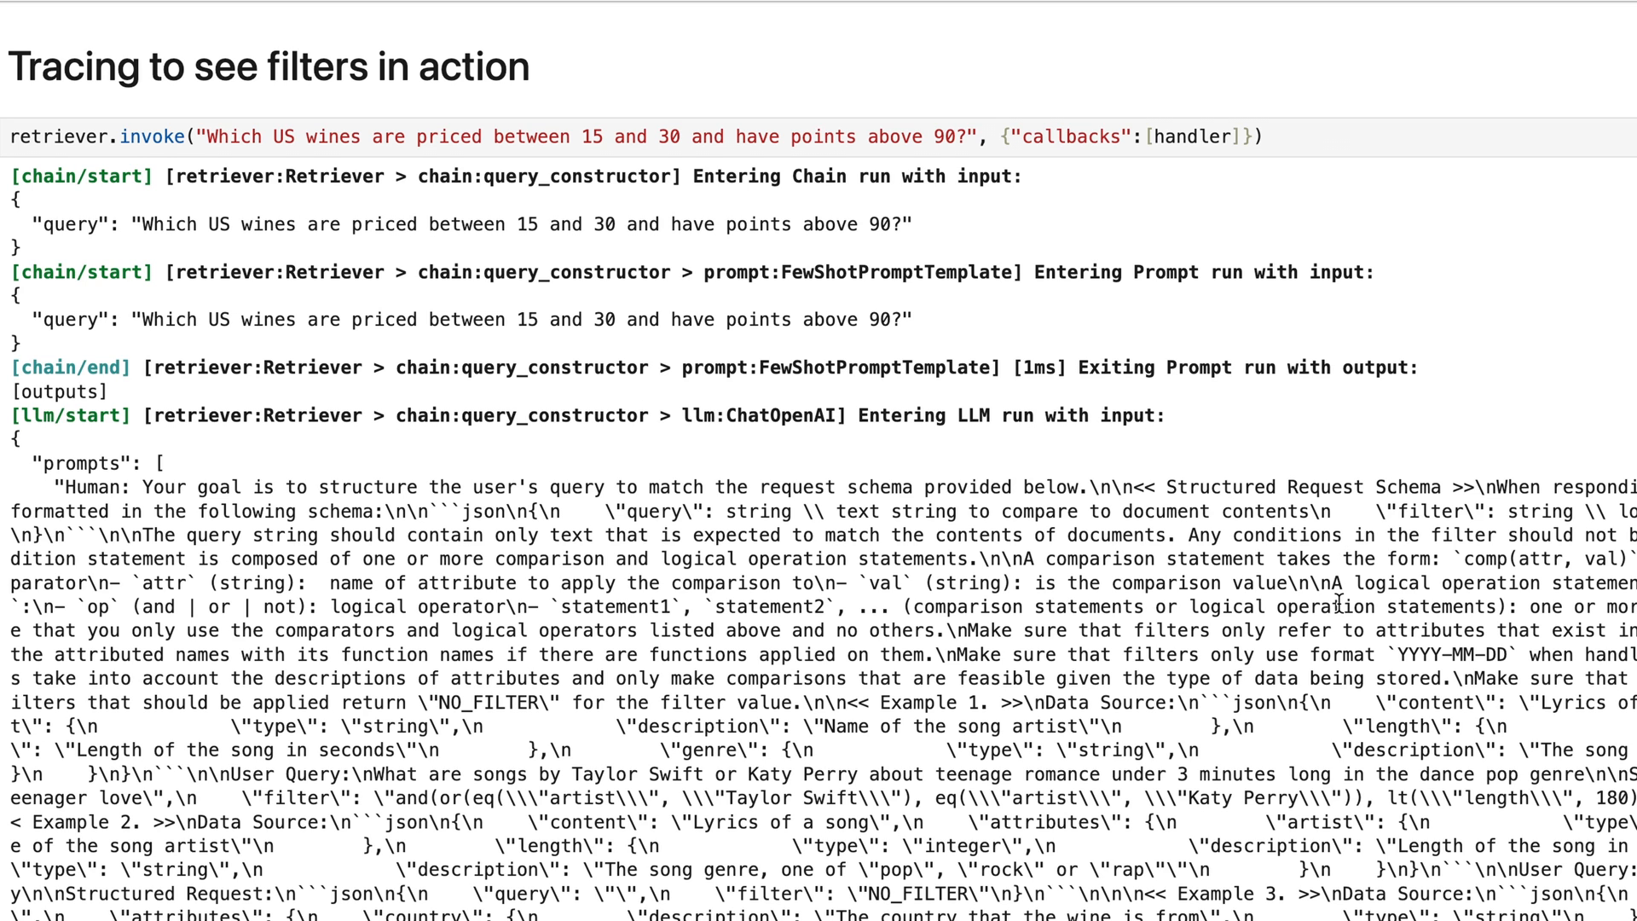
scroll(down, 3)
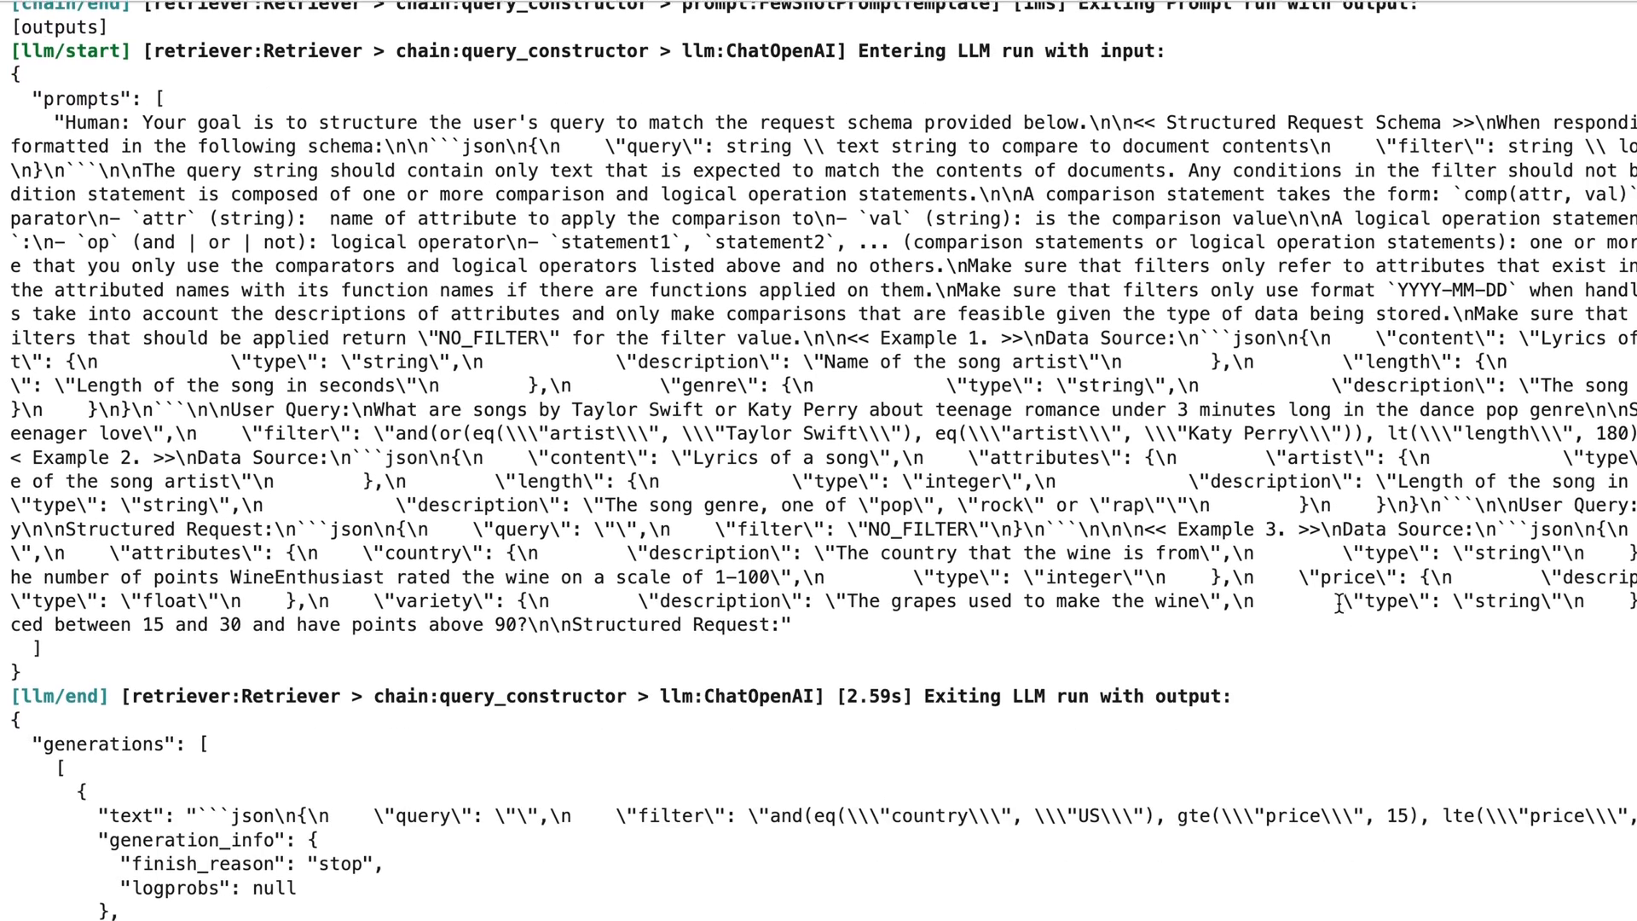
scroll(down, 3)
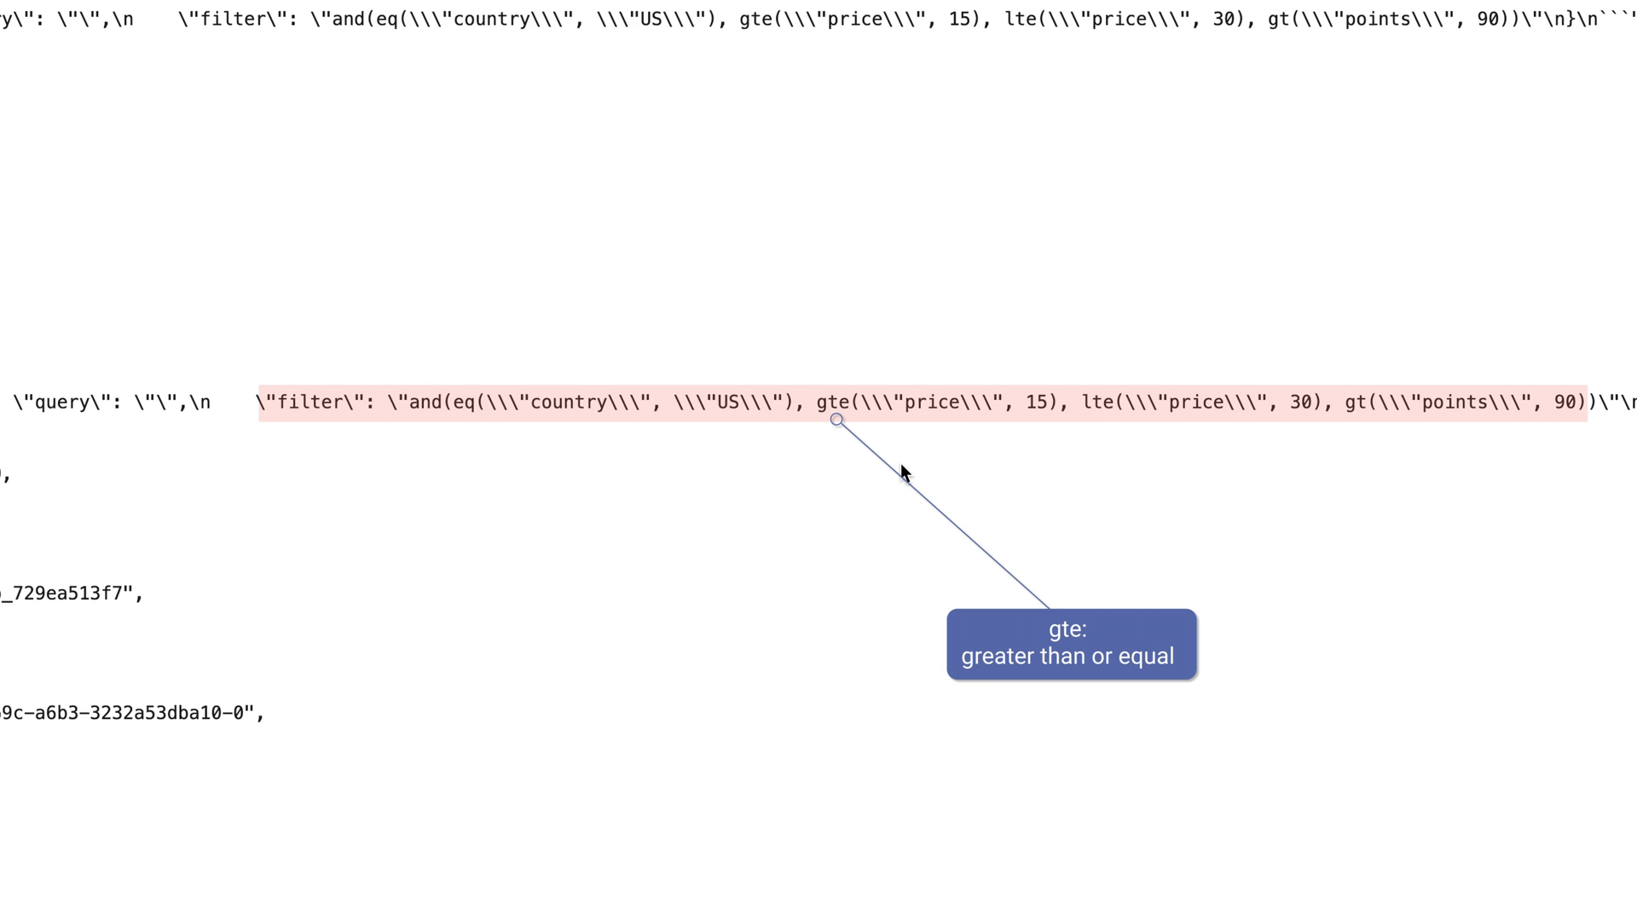
mouse_move(904, 472)
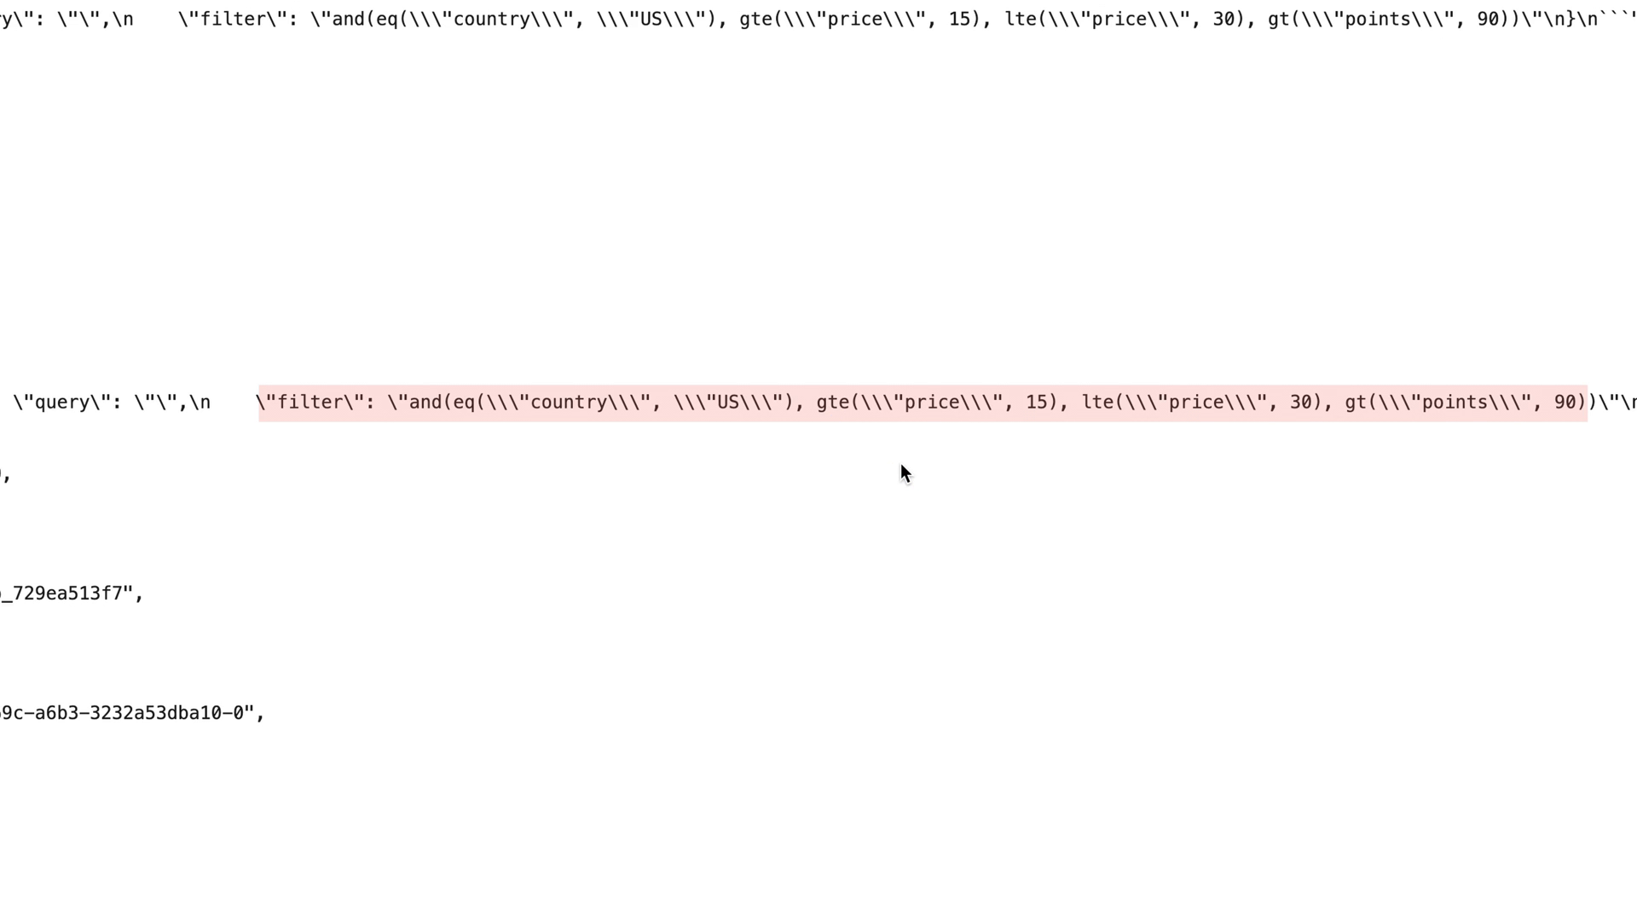